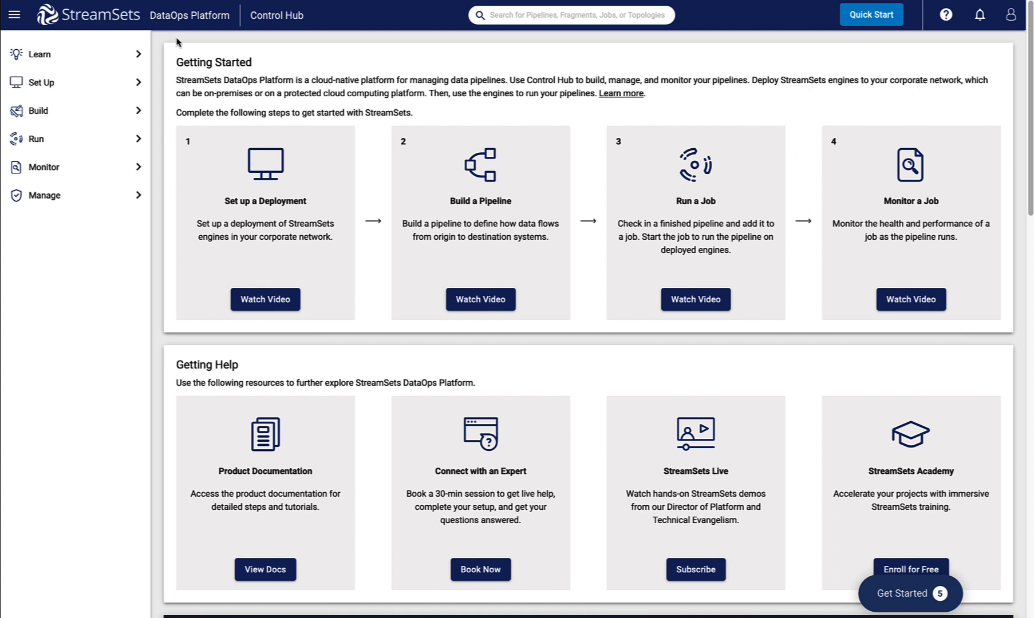
Show the Pipelines list under Build.
click(37, 110)
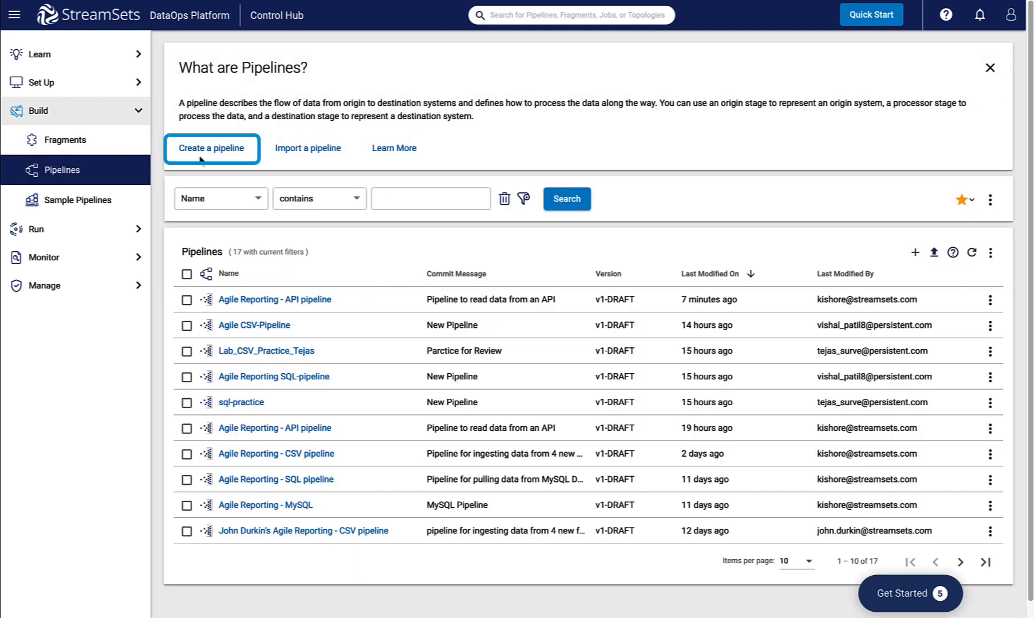
Create blank pipeline 'Agile Reporting - API pipeline', described 'Pipeline to read data from an API', and open it.
click(212, 148)
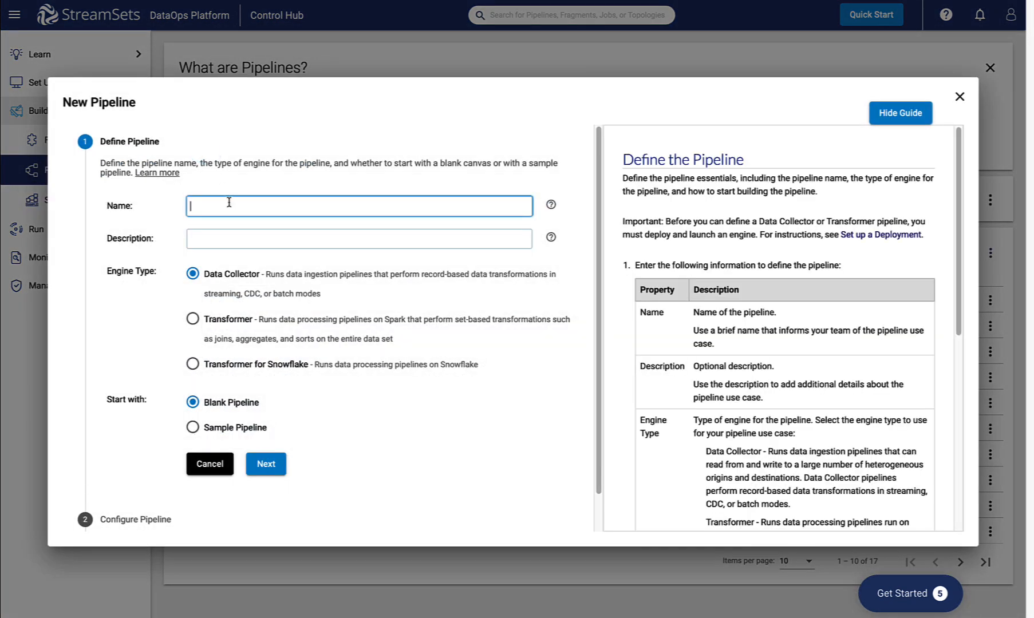
text(Agile Reporting - API pipeline)
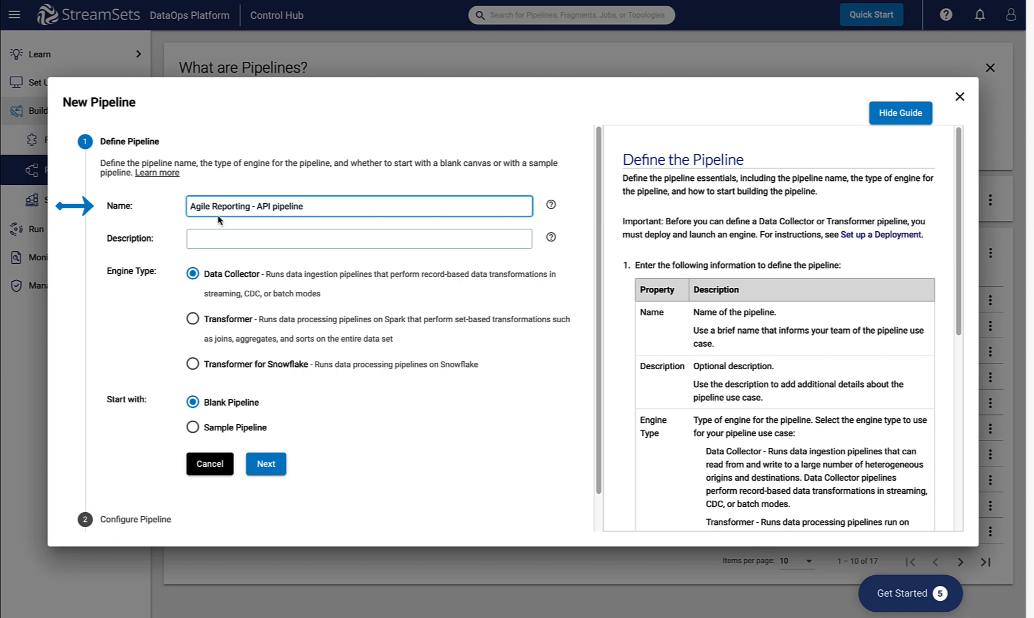
text(Pipeline to read data from an API)
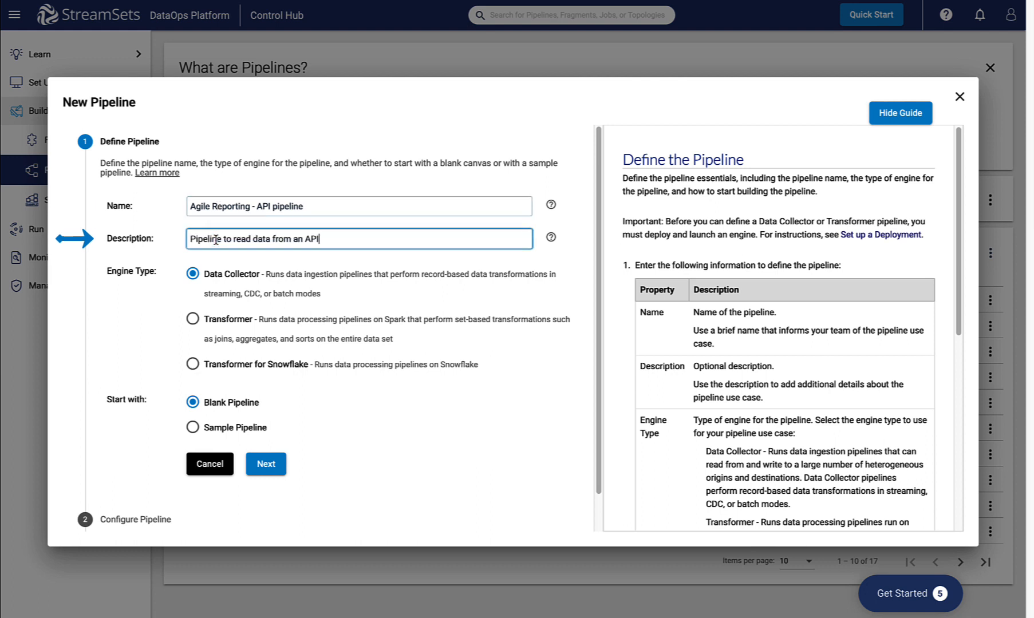
click(192, 274)
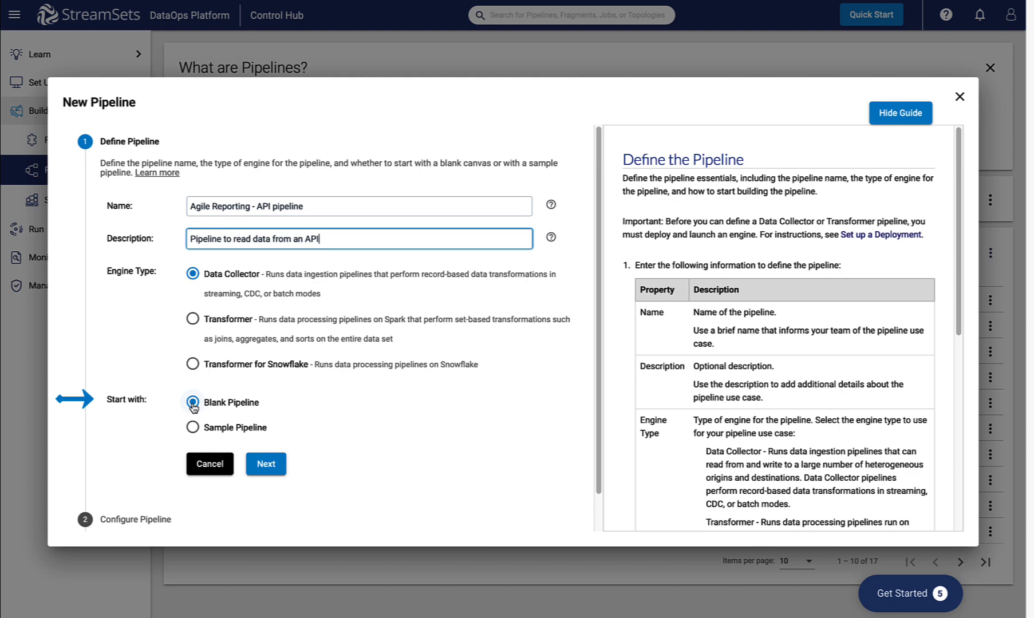
click(266, 463)
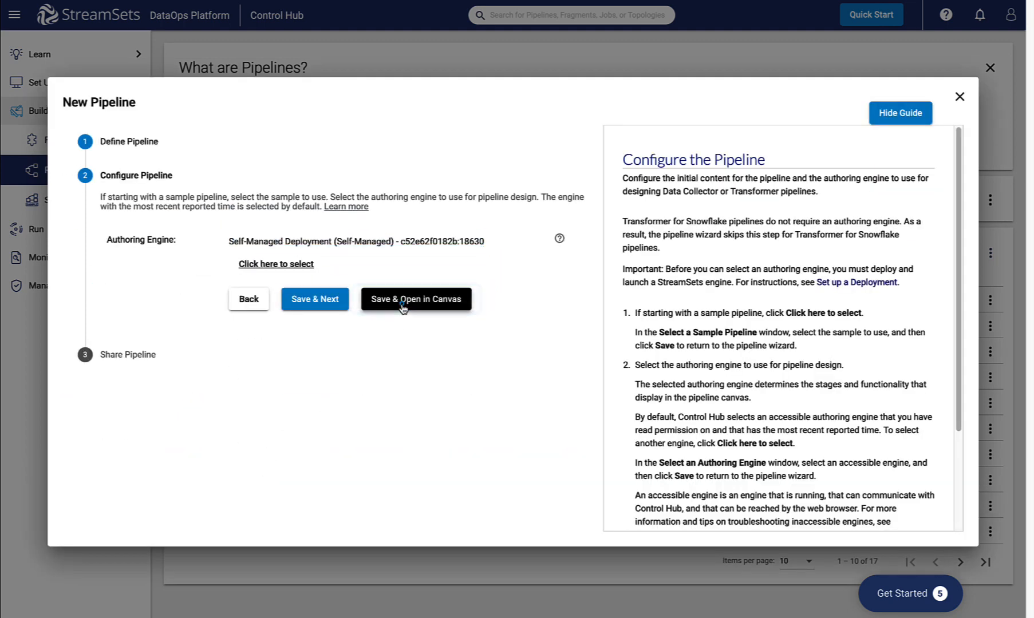
click(415, 299)
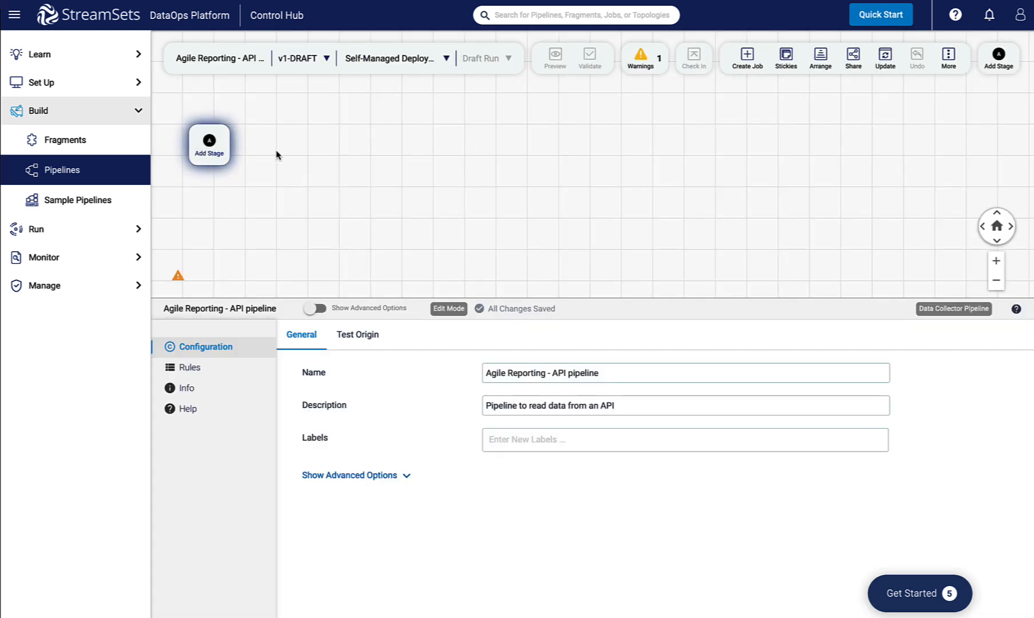
Search the stage library for 'http' and add the HTTP Client origin.
click(209, 143)
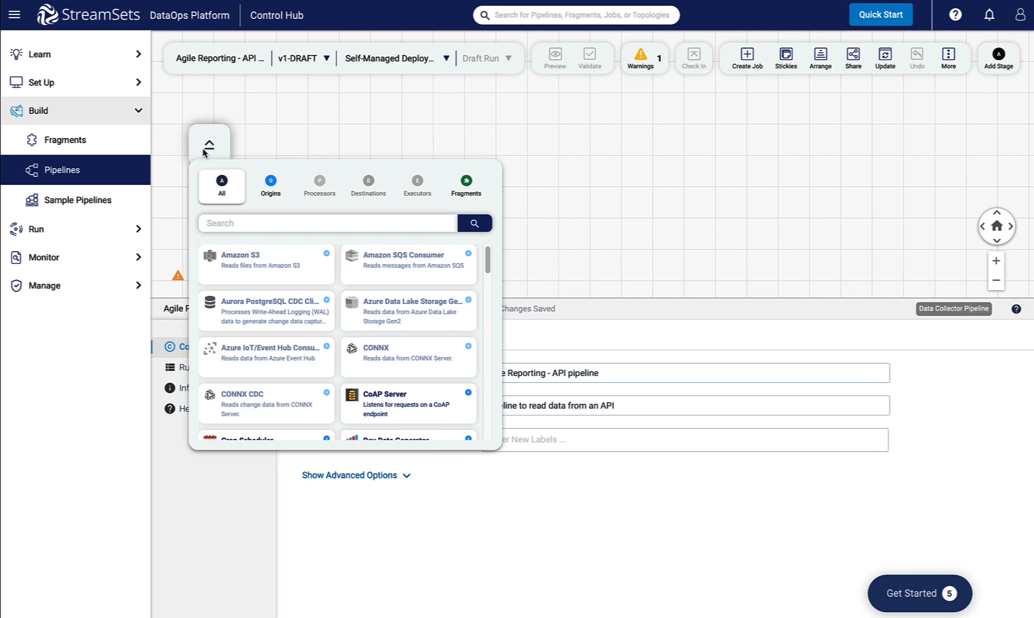
text(http)
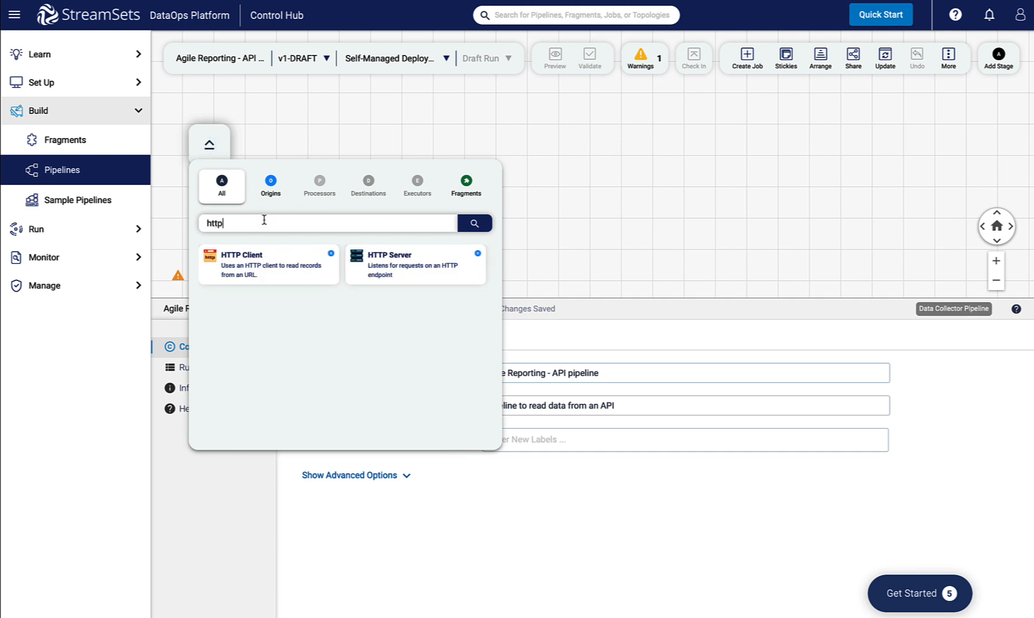
mouse_move(286, 273)
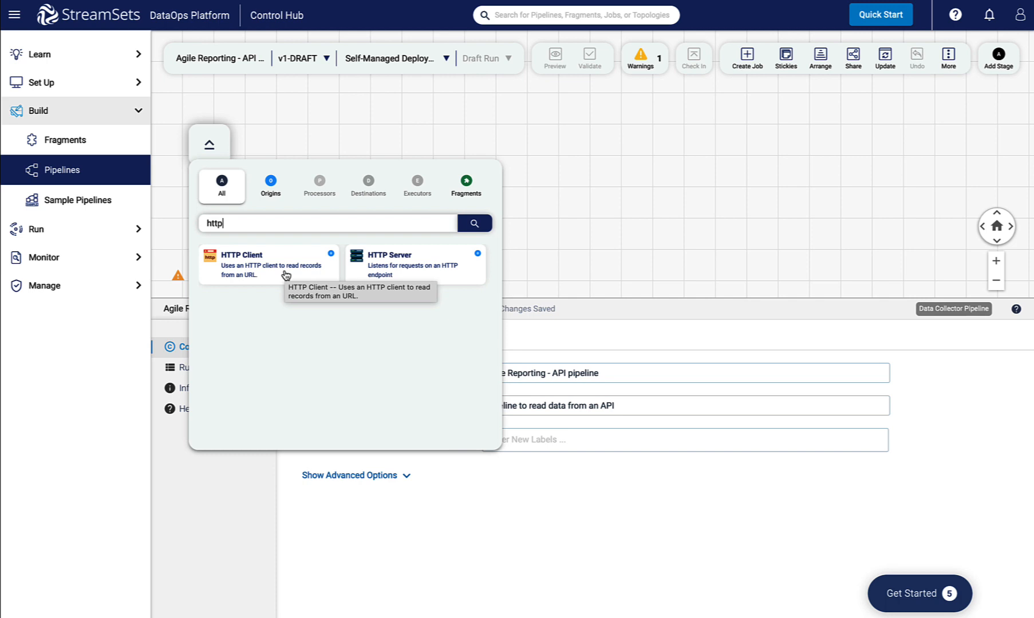
click(268, 264)
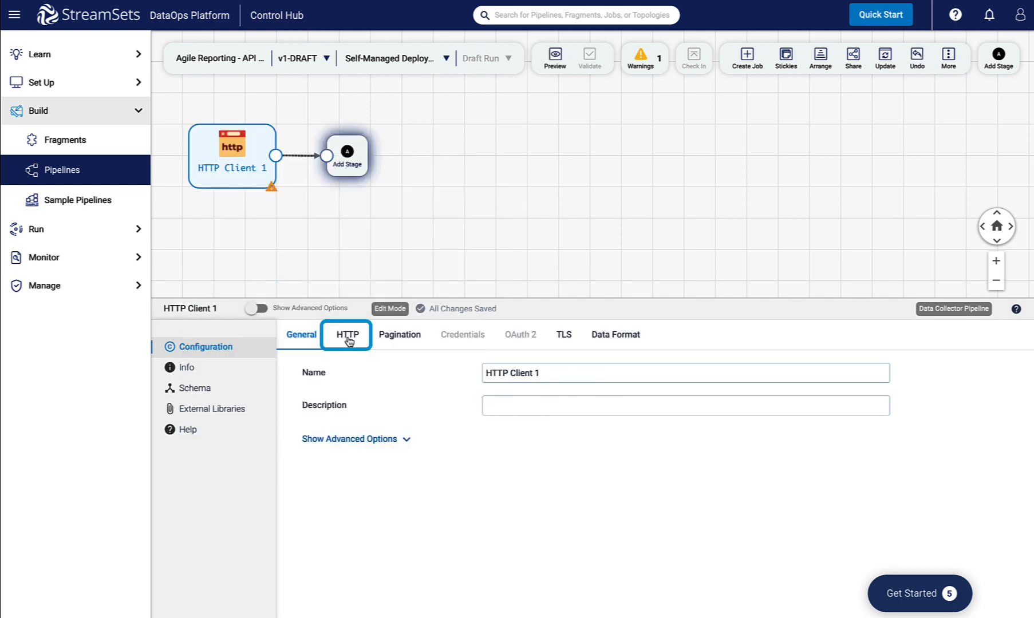
click(347, 335)
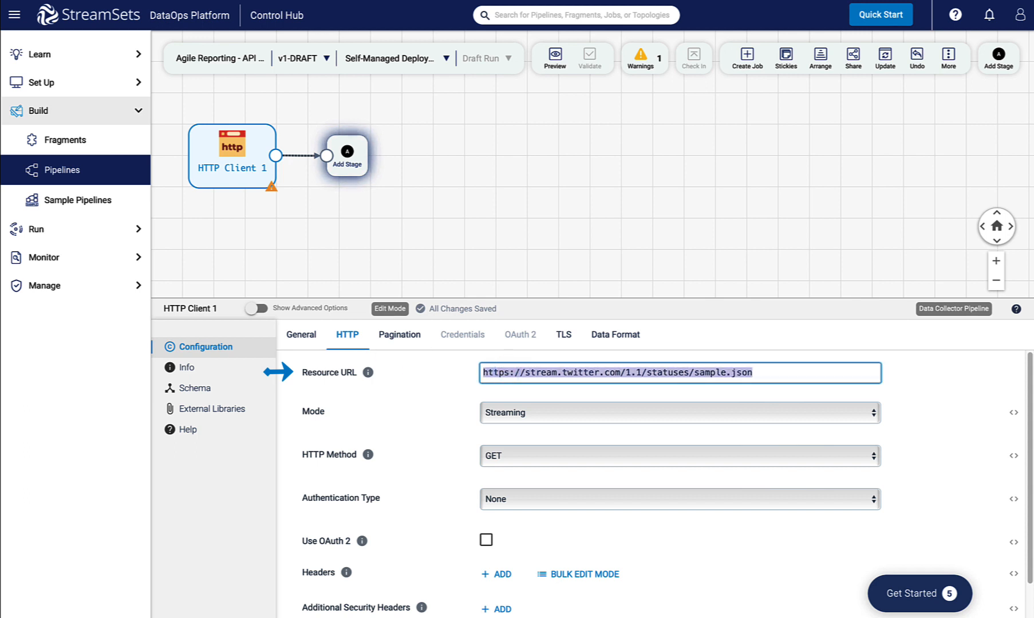
text(http://fakestoreapi.com/users)
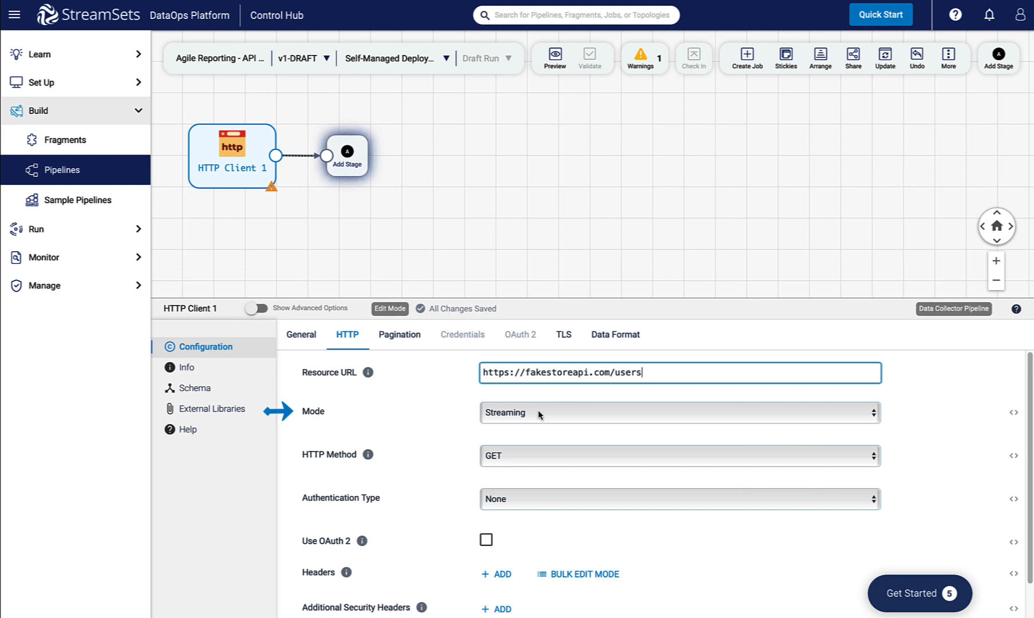
click(678, 412)
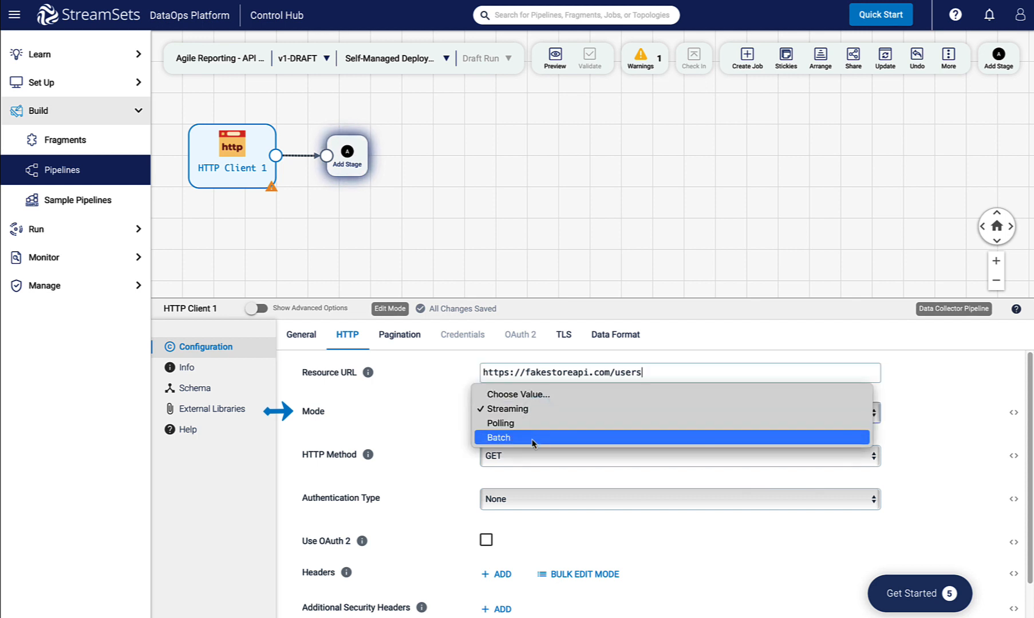
click(499, 437)
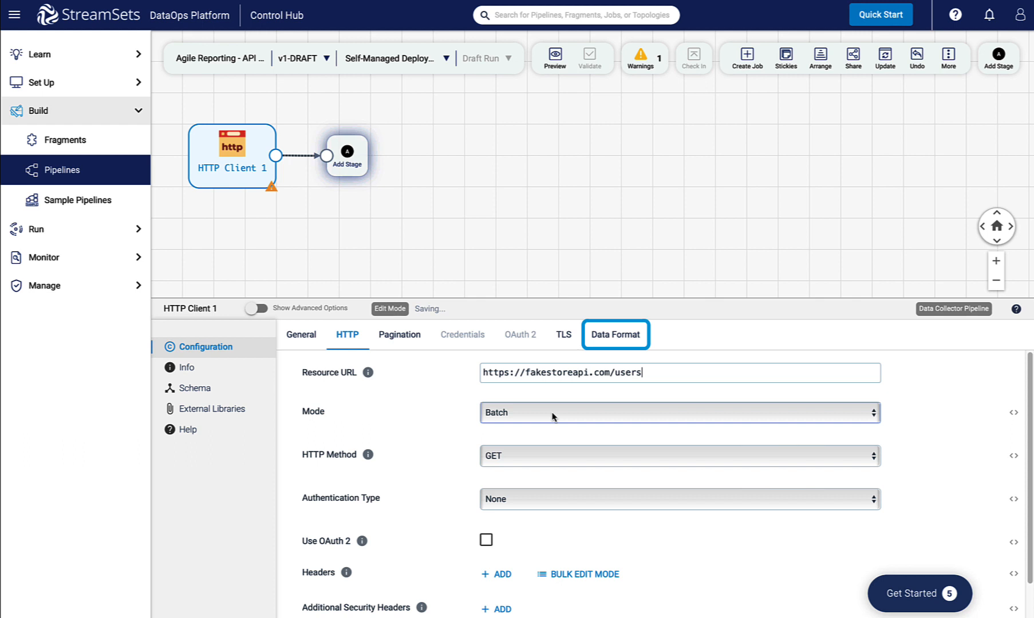
Set the data format's JSON content to JSON array of objects.
click(615, 334)
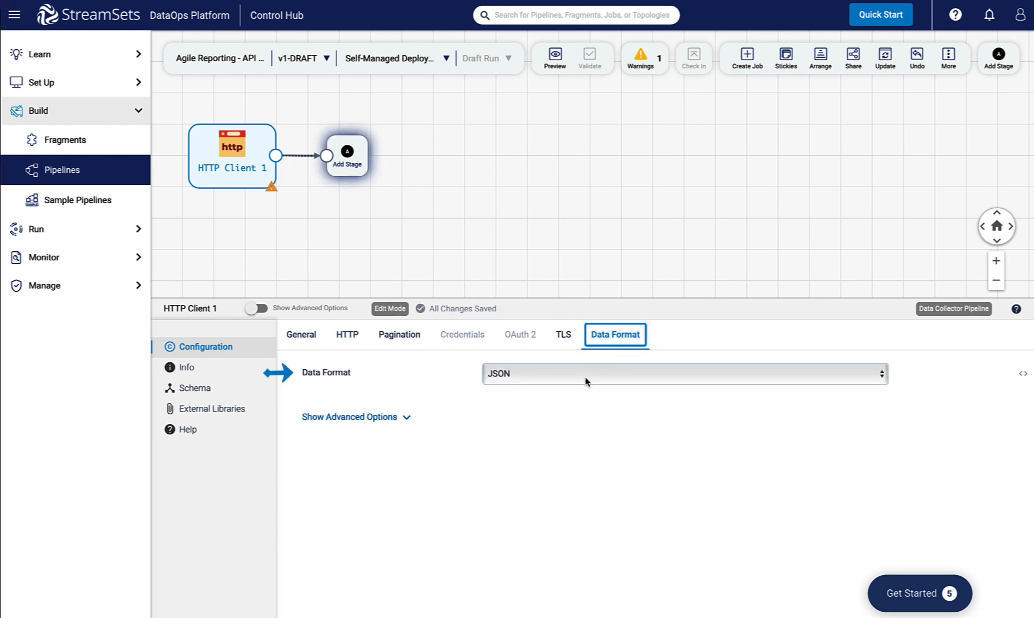
click(257, 309)
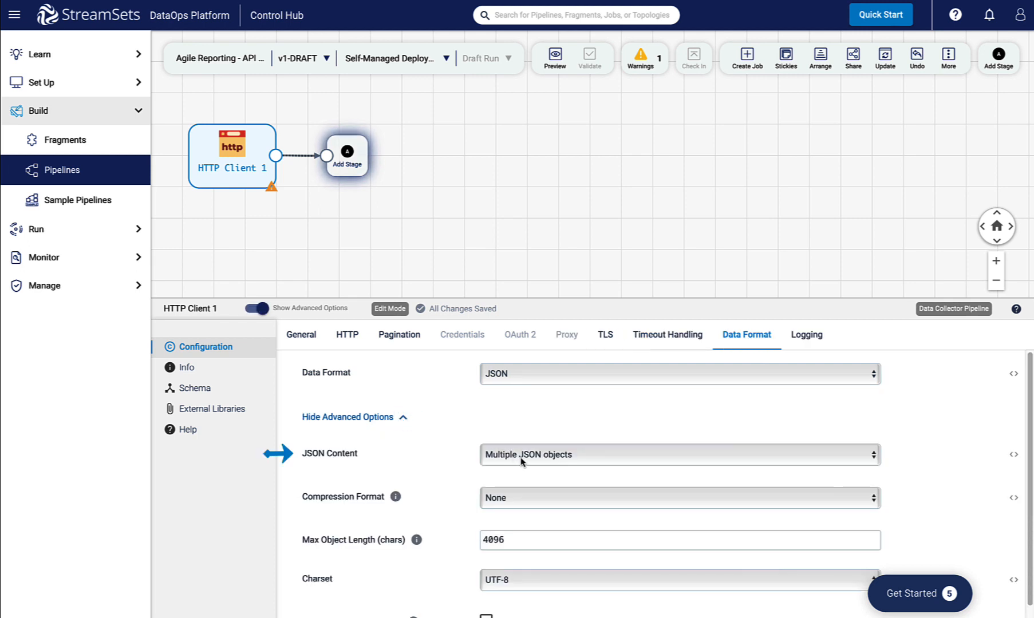
click(679, 454)
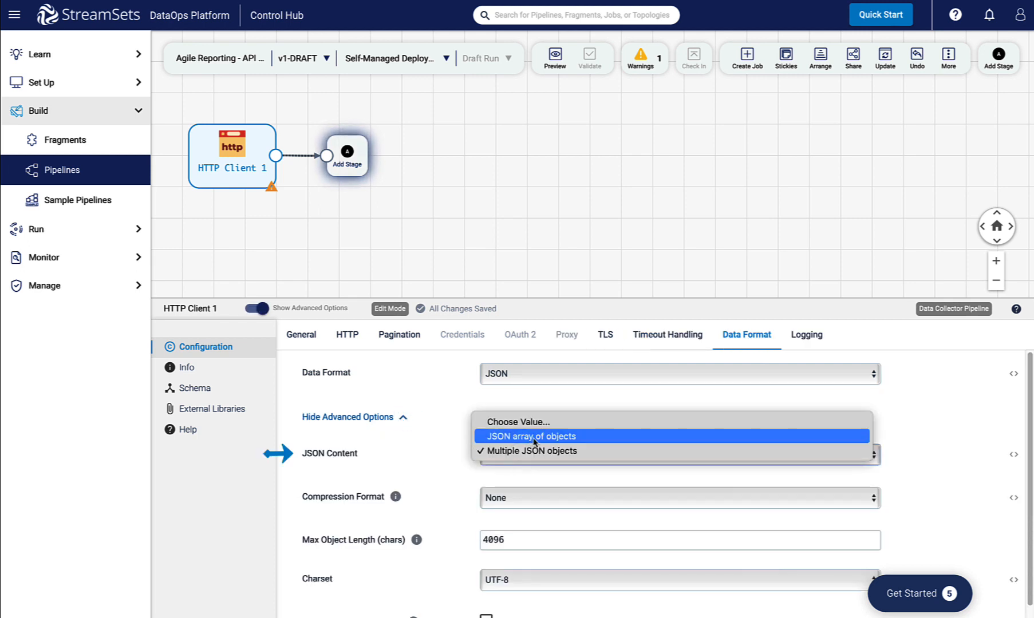
click(534, 436)
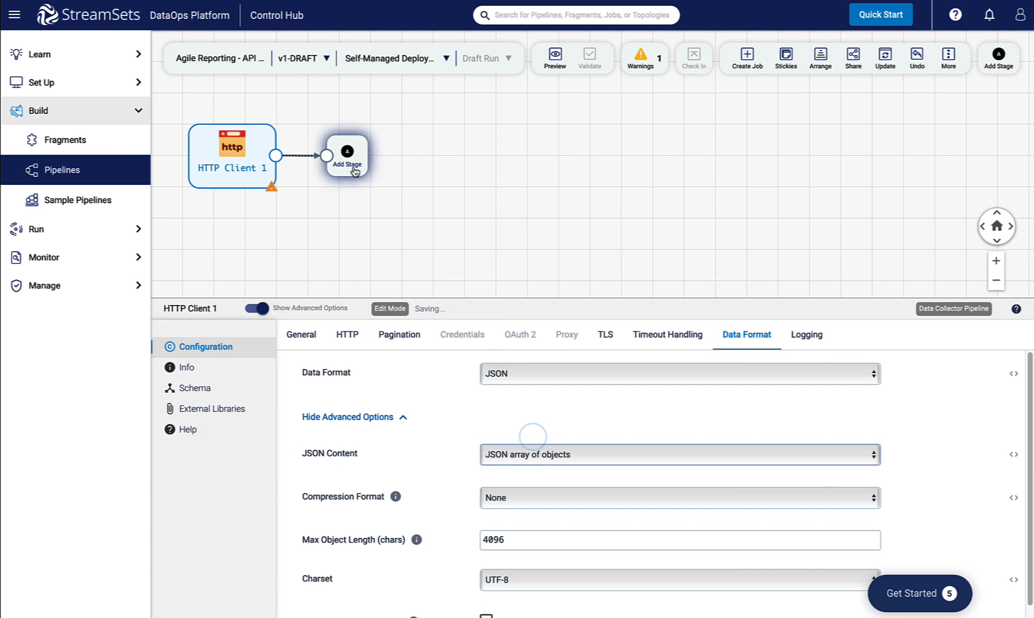
Add Field Masker 1 after the HTTP Client, masking /username and /password.
click(347, 155)
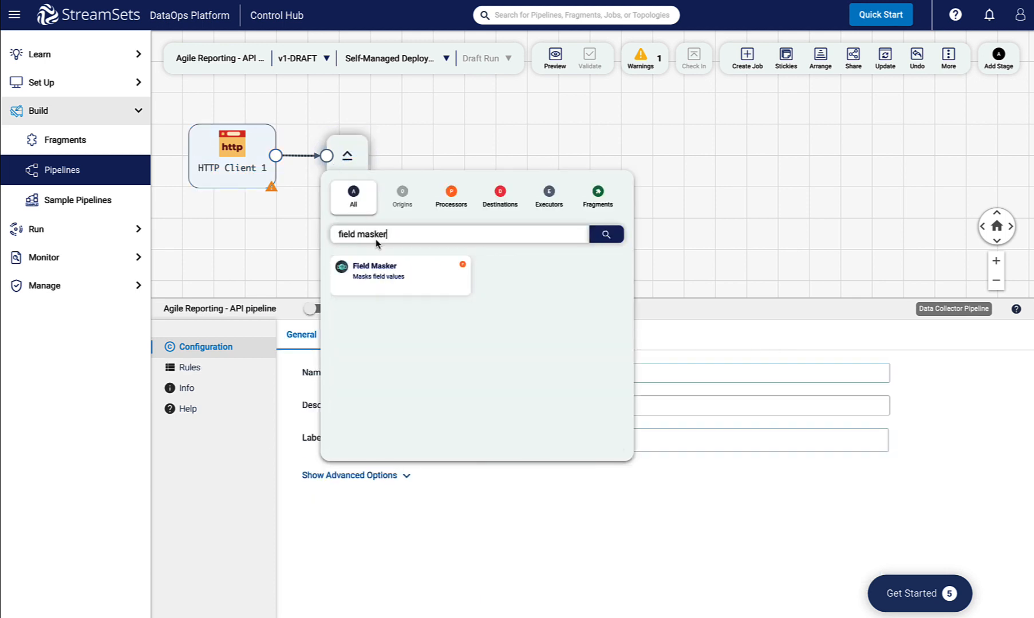
click(374, 274)
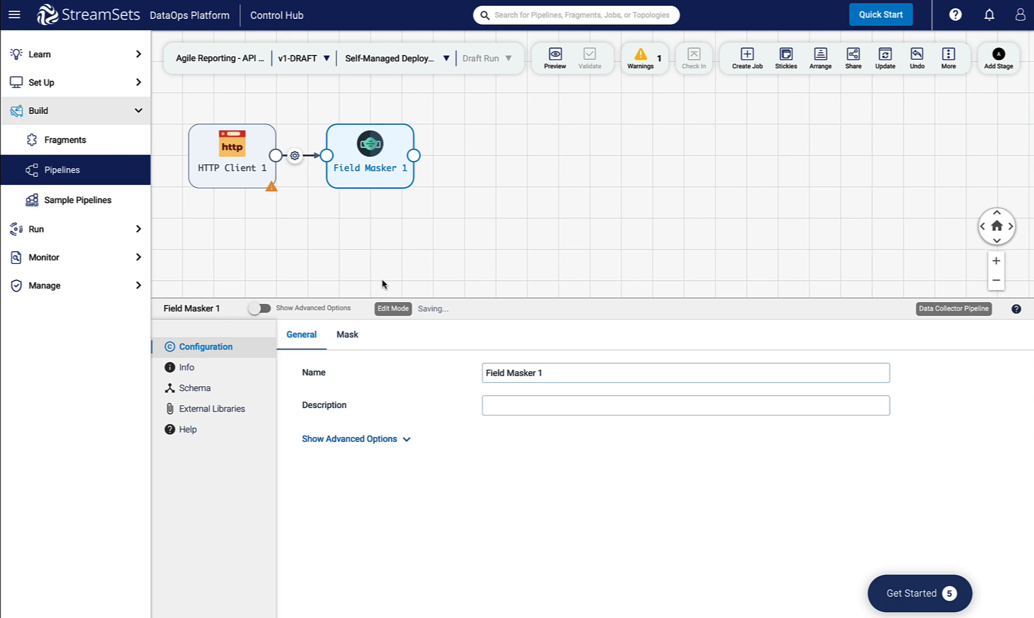
click(347, 334)
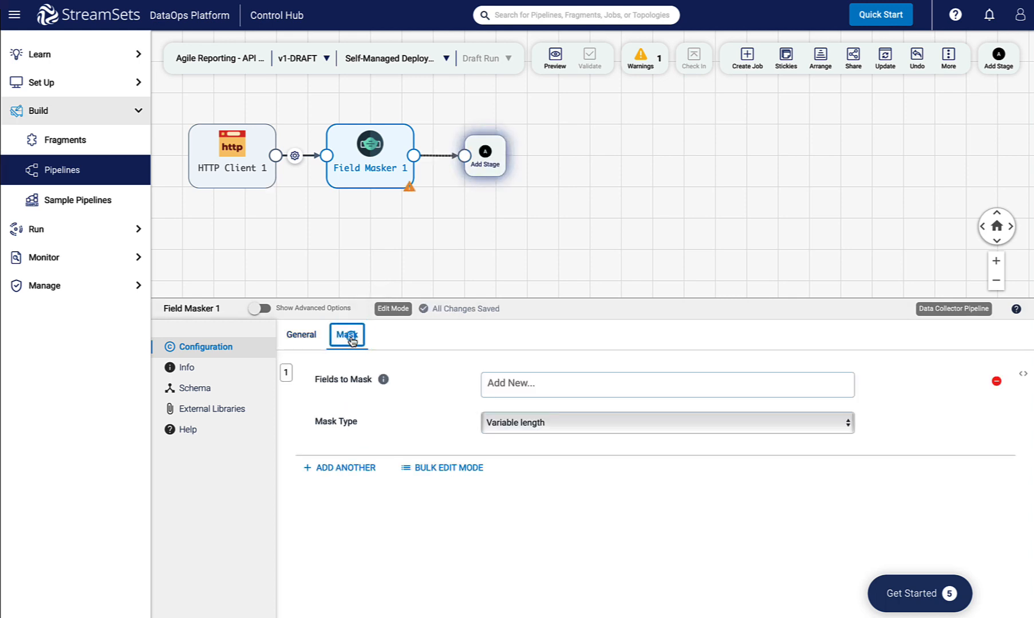
text(/username /password)
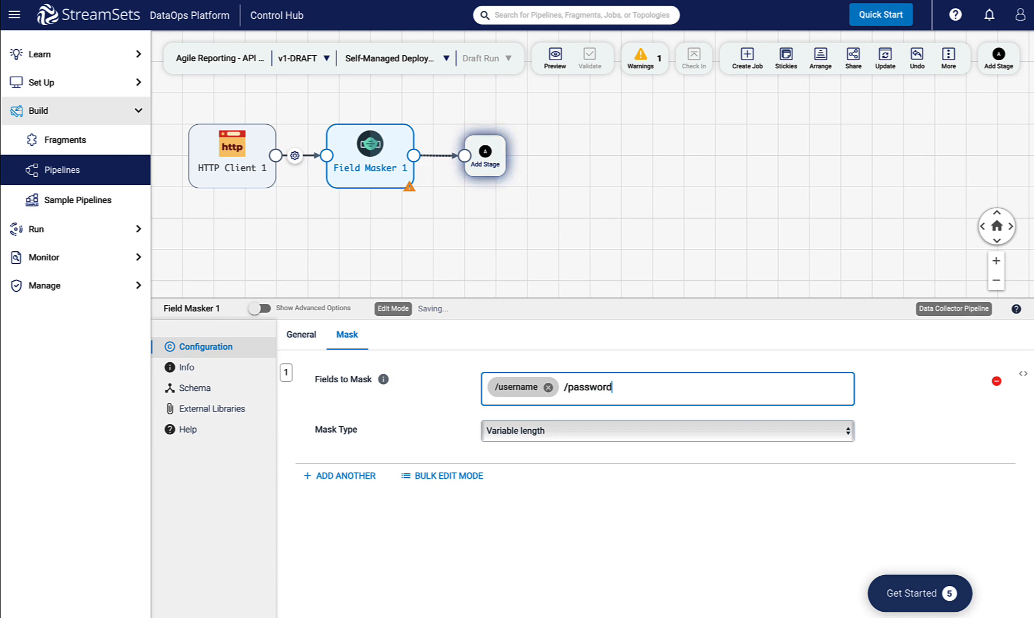
click(485, 155)
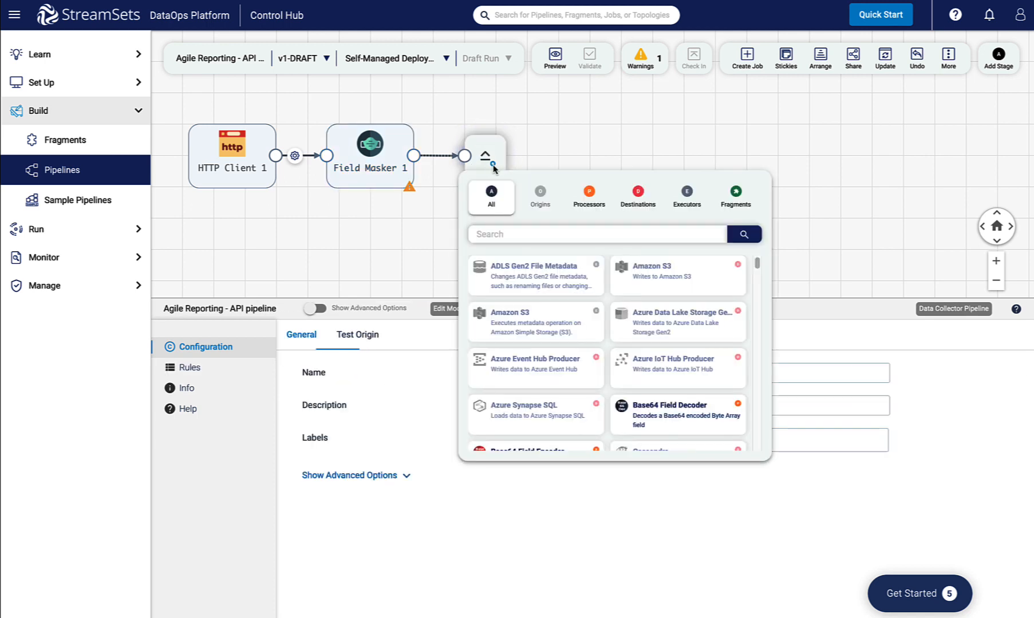
Add Field Flattener 1, flattening the entire record with a '.' separator.
text(field fla)
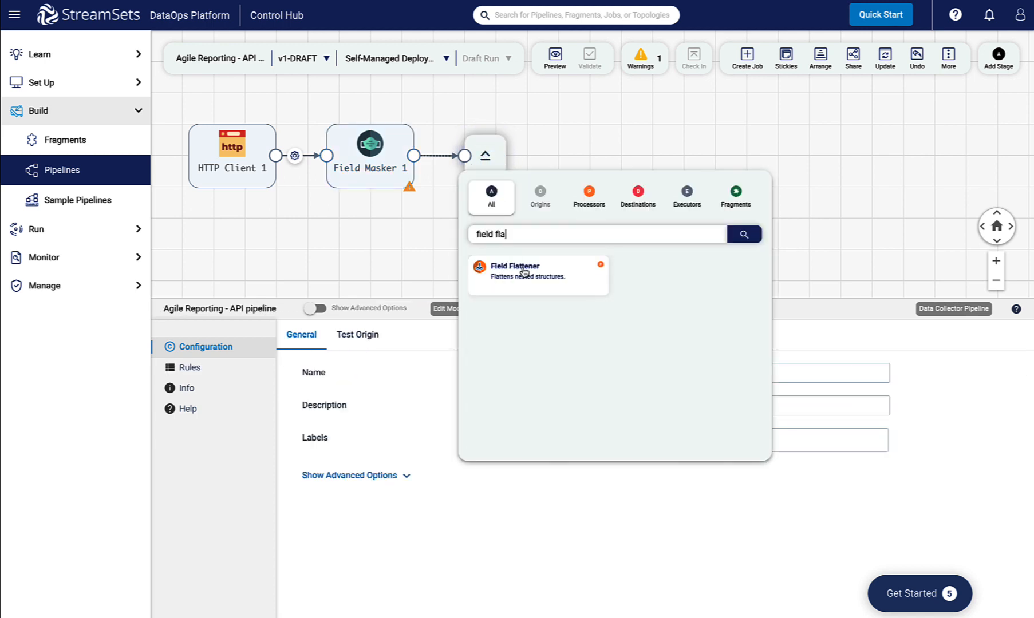
click(522, 272)
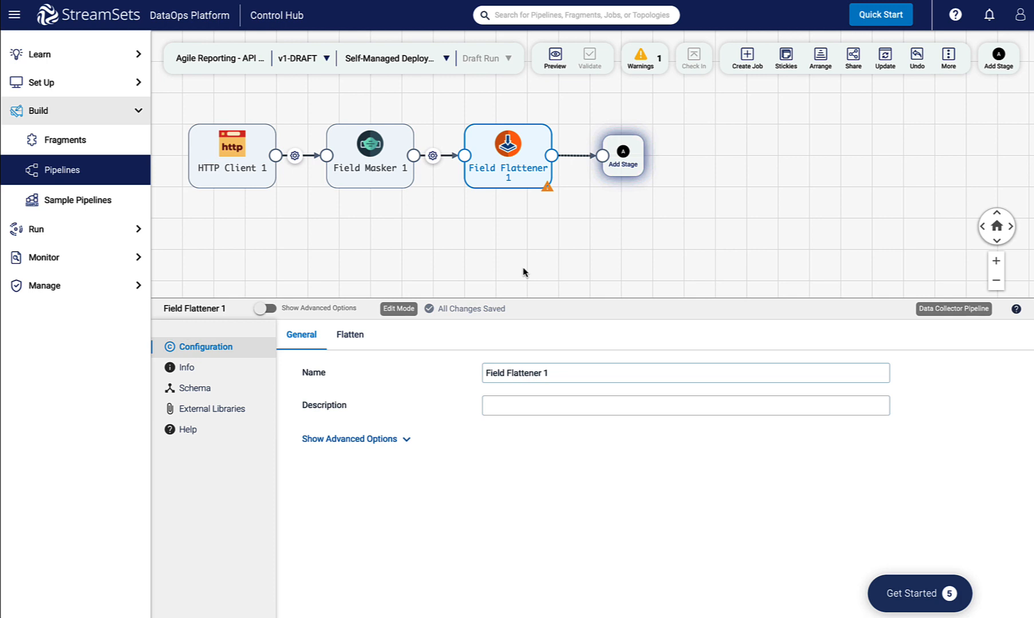
click(349, 335)
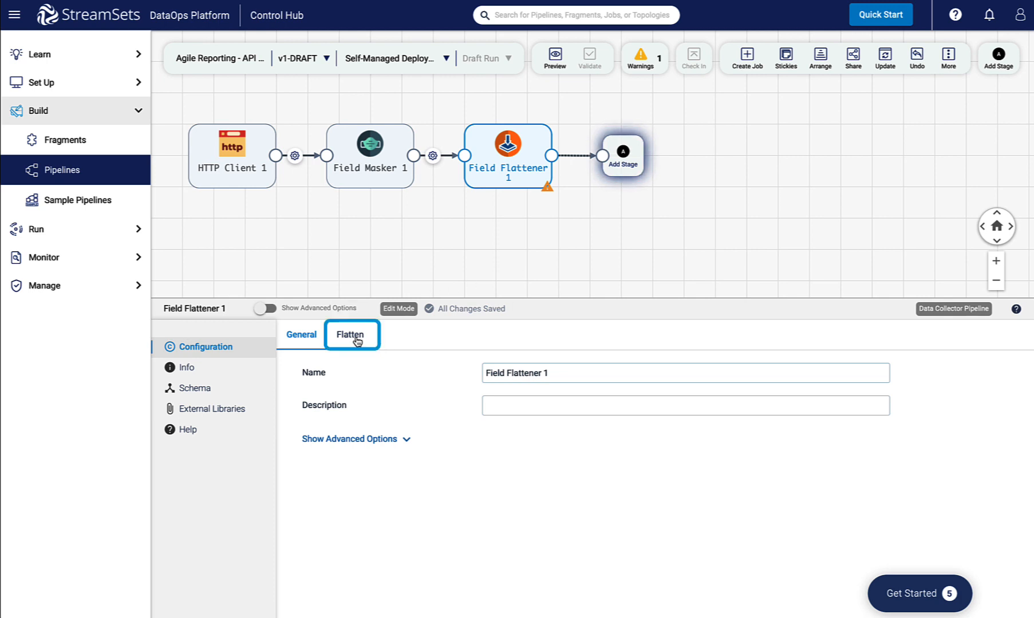
click(349, 335)
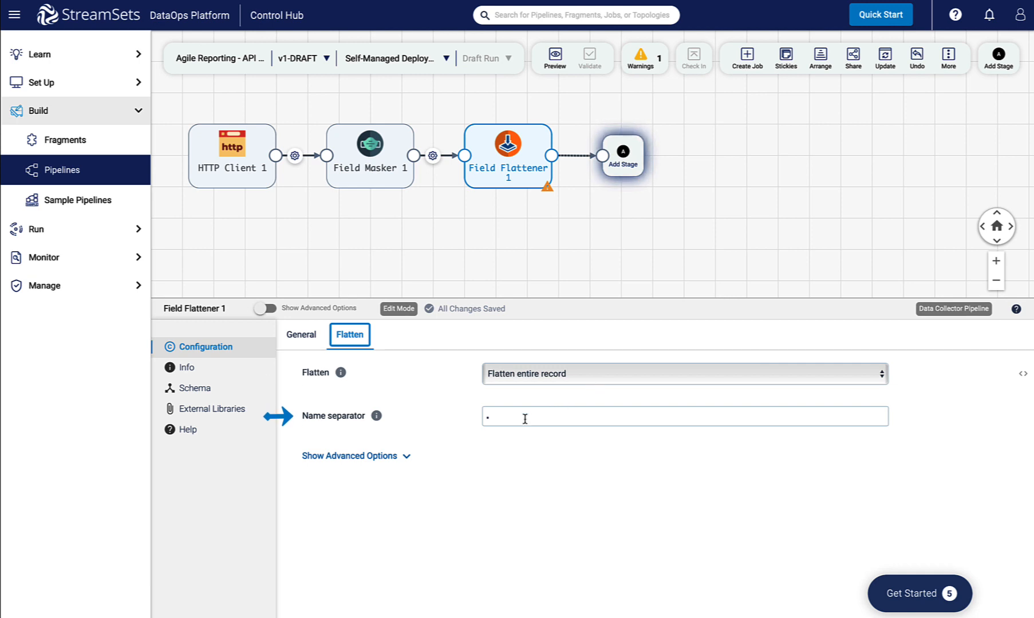
click(623, 155)
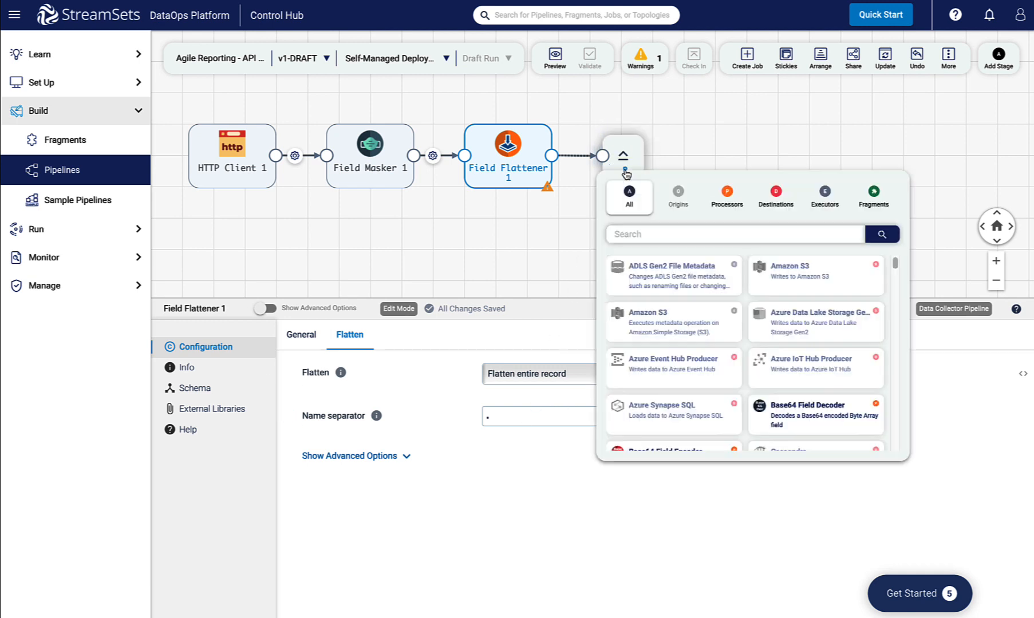
Add Snowflake 1 after the flattener, using the existing Snowflake connection.
text(snow)
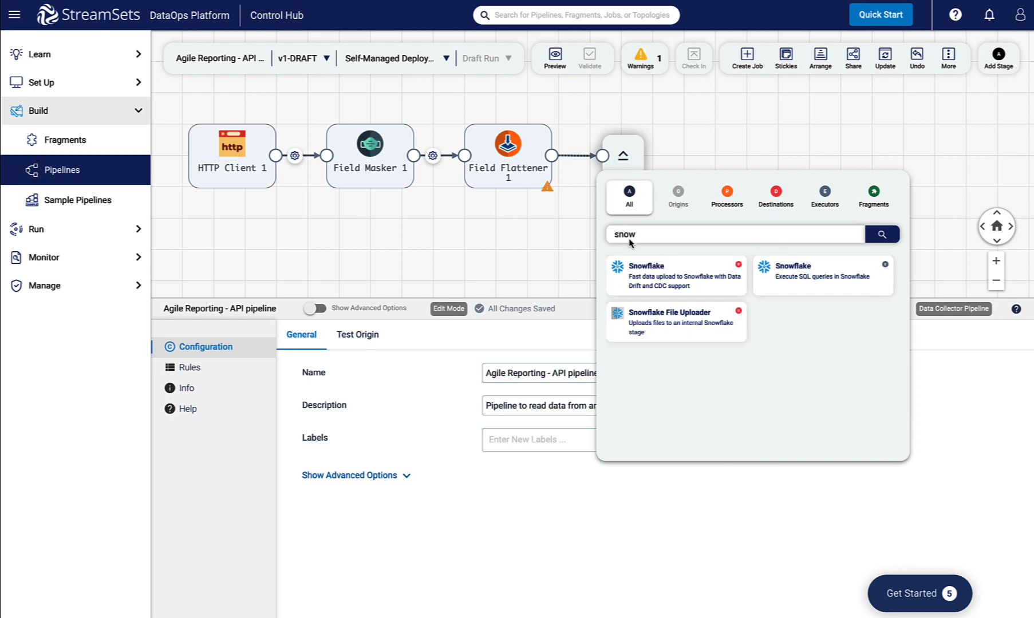
click(676, 275)
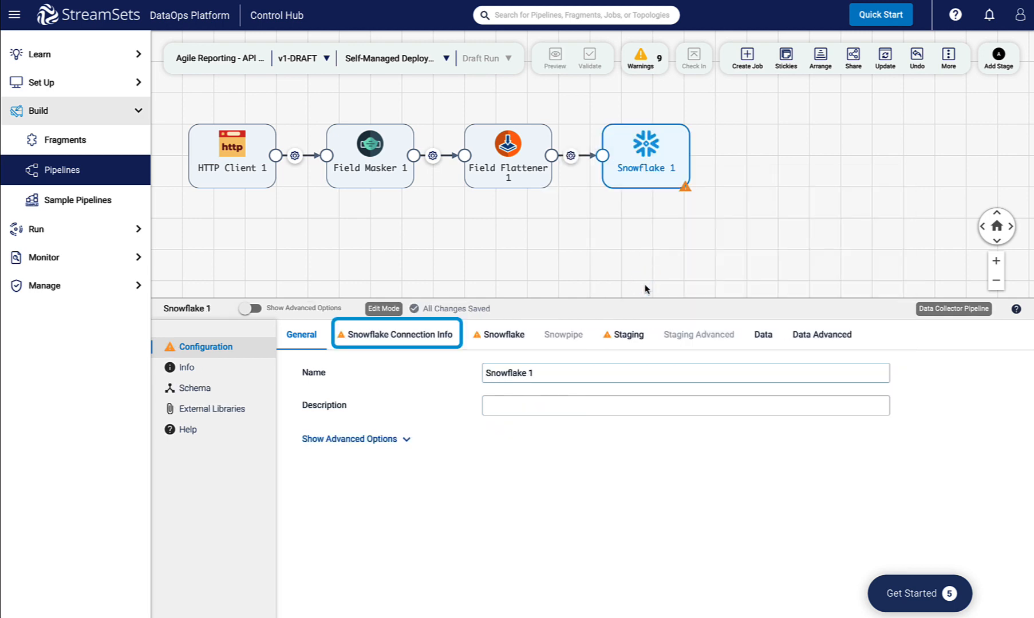
click(426, 335)
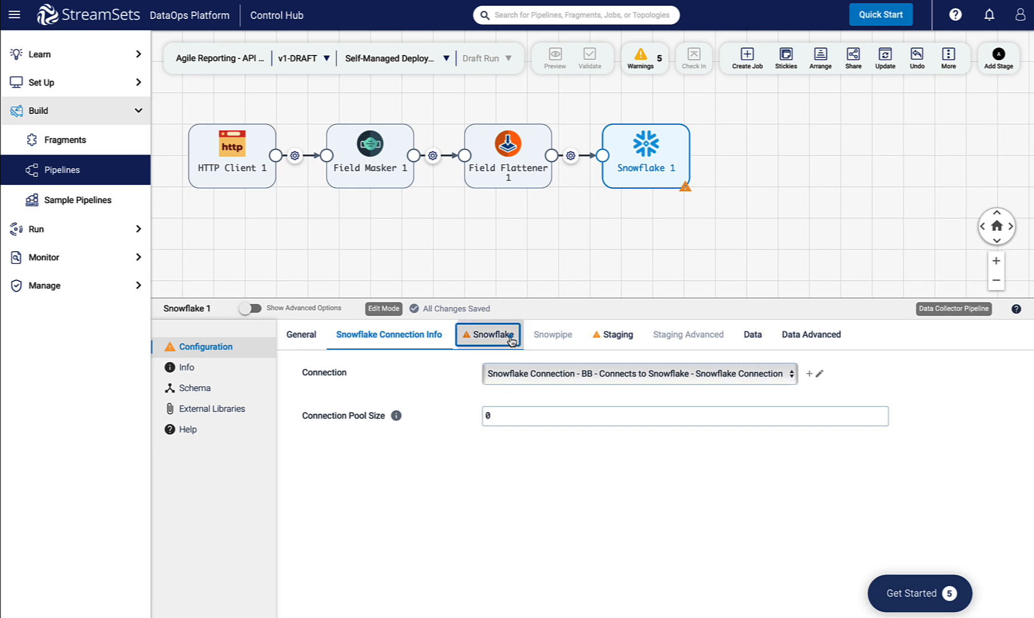
click(491, 334)
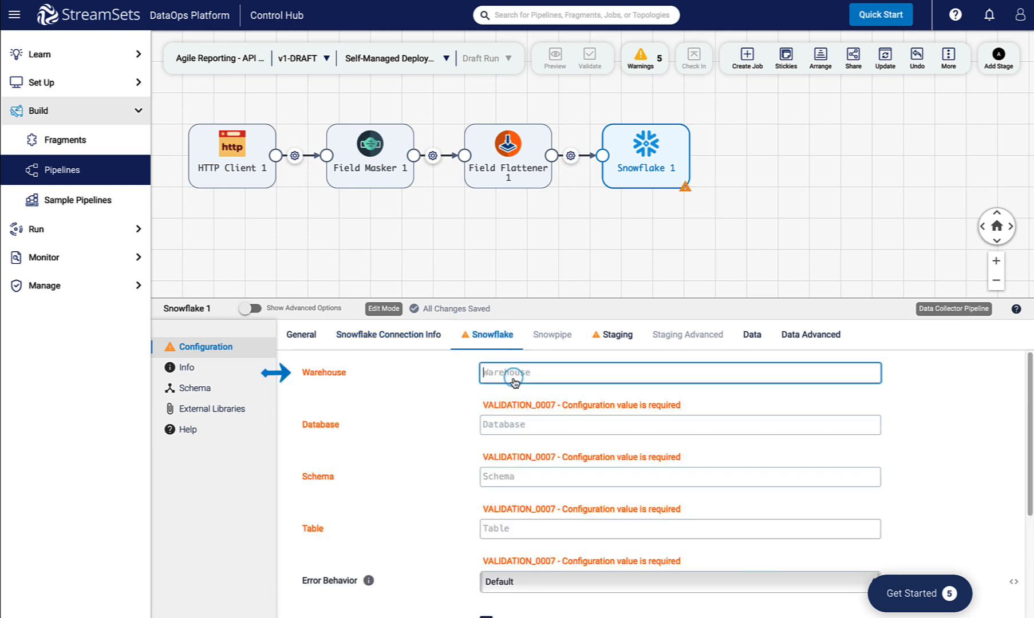
Target STREAMSETSSES_WH, STREAMSETSSES_DB, MFR_SCHEMA, table Online_Customers, with Table Auto Create ticked.
text(STREAMSETSSES_WH)
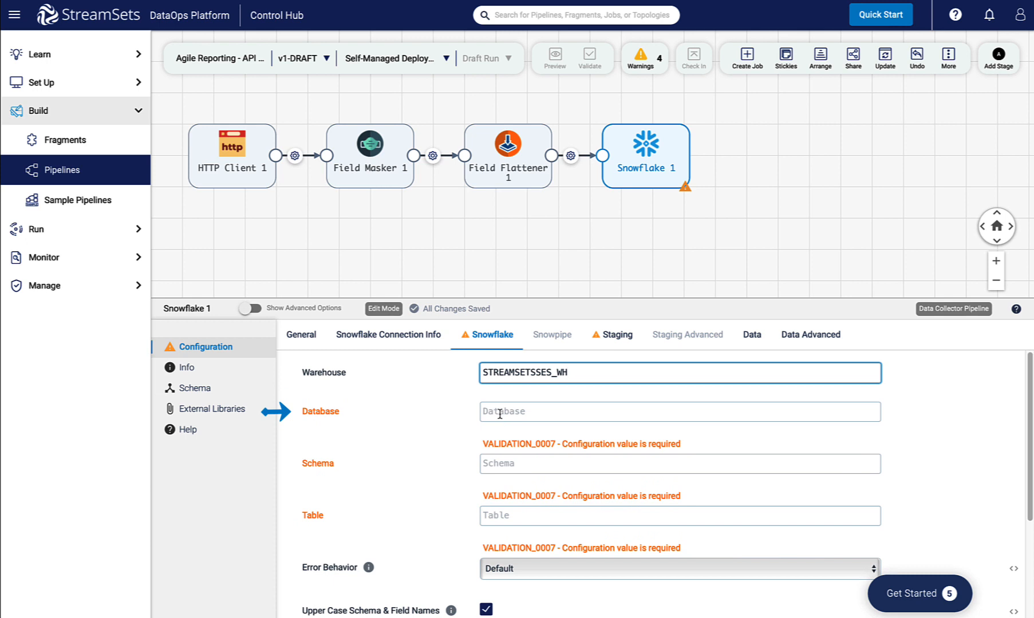
text(STREAMSETSSES_DB)
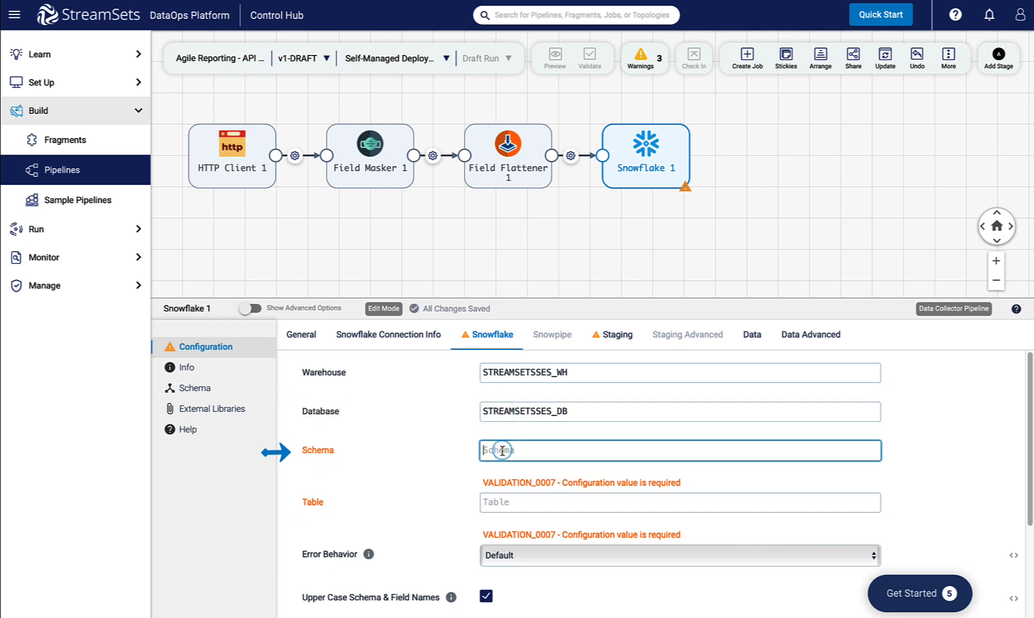
text(MFR_SCHEMA)
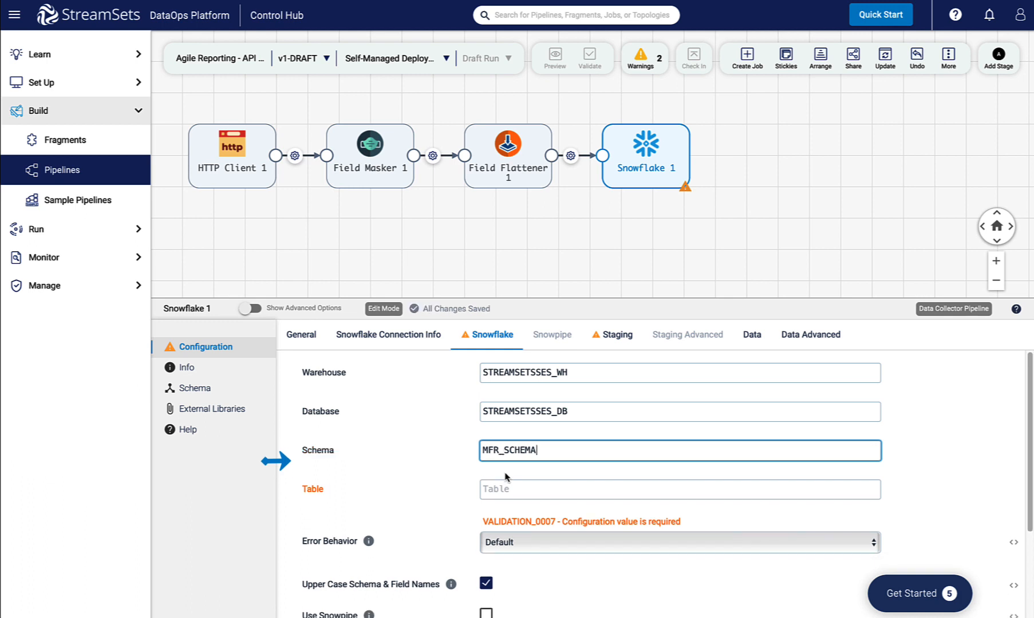
click(680, 490)
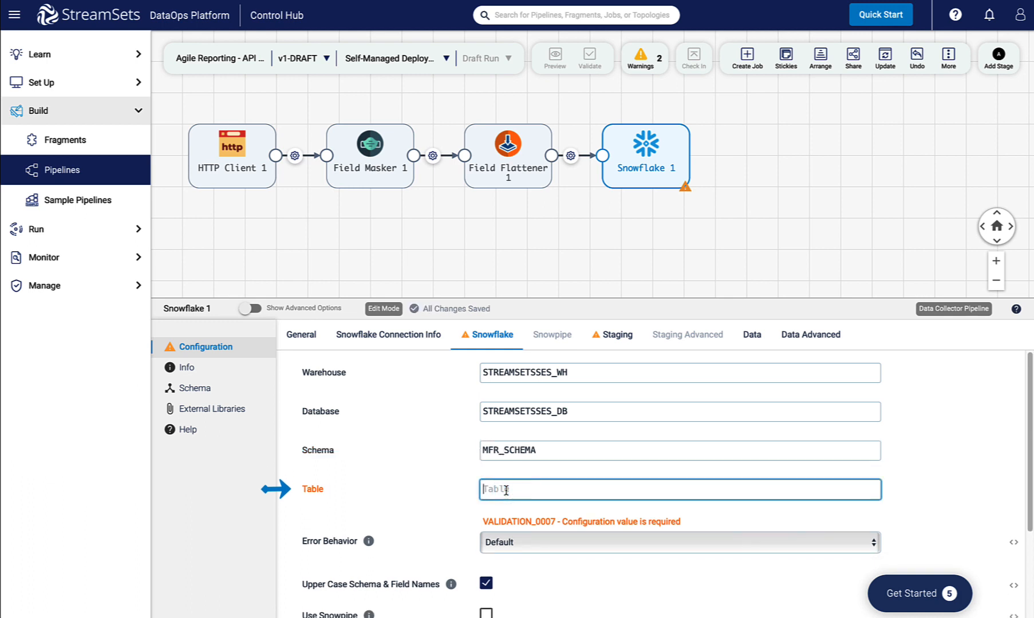
text(Online_Customers)
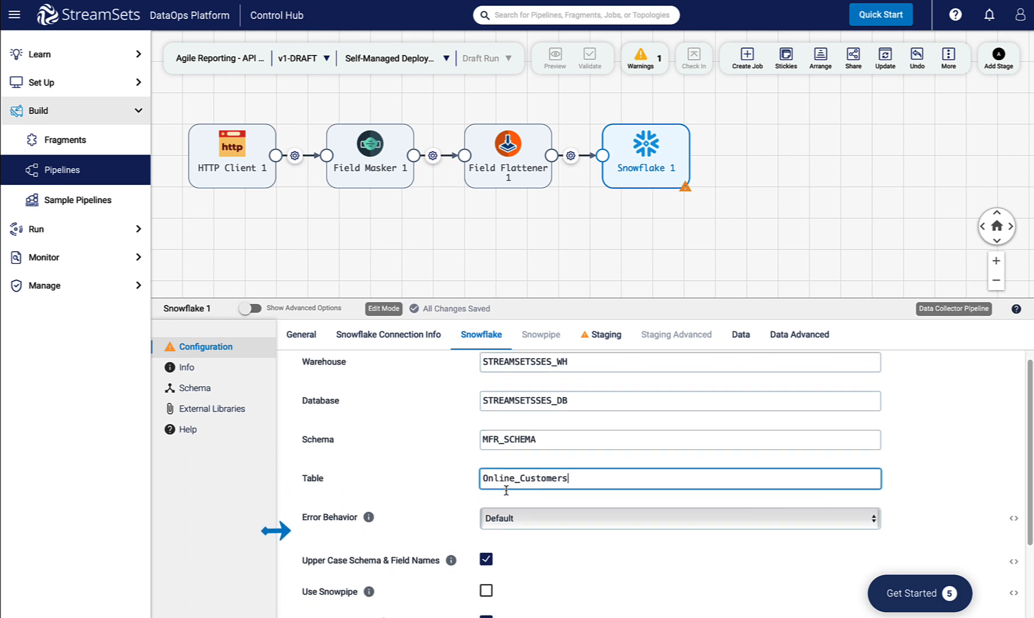
scroll(down, 3)
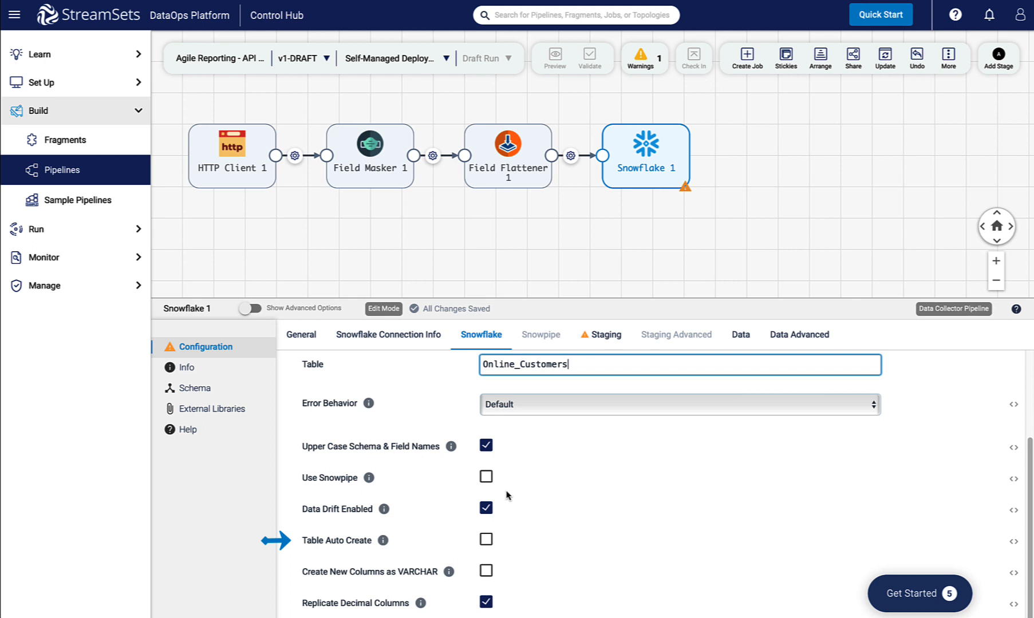
mouse_move(485, 543)
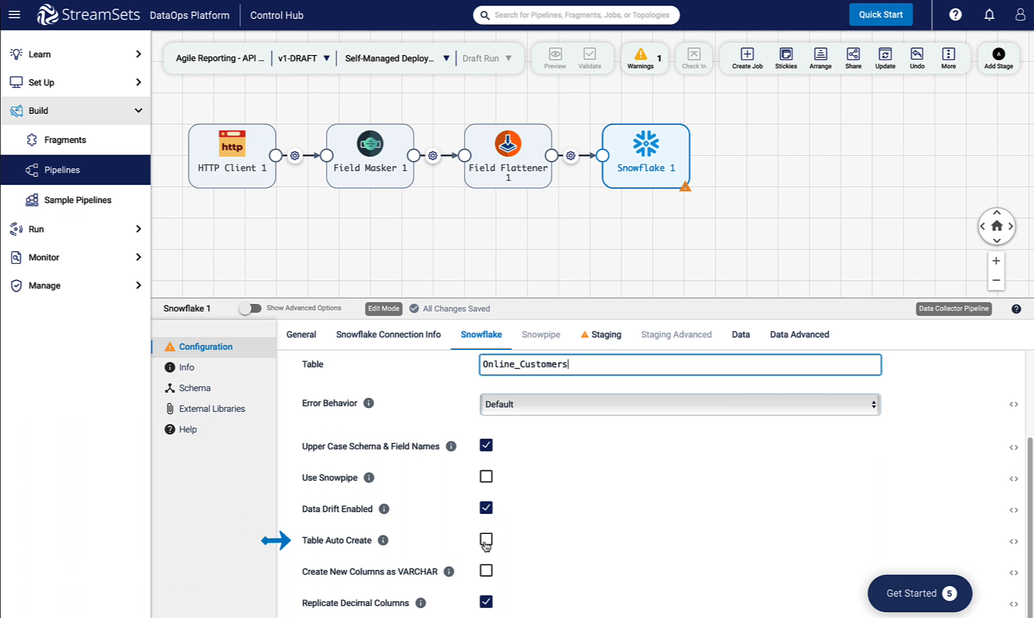
click(485, 540)
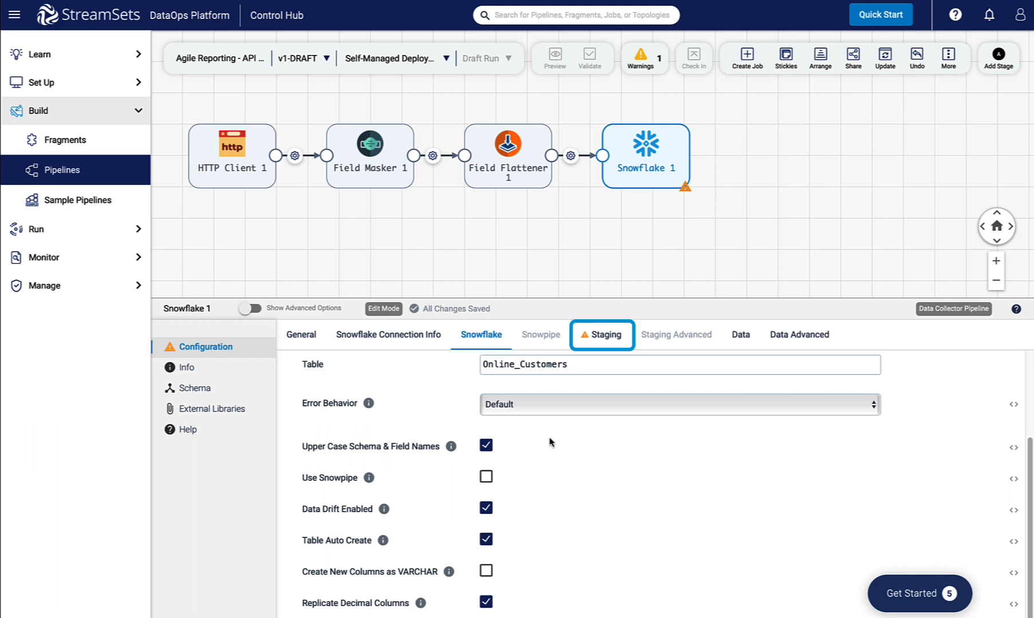
mouse_move(604, 342)
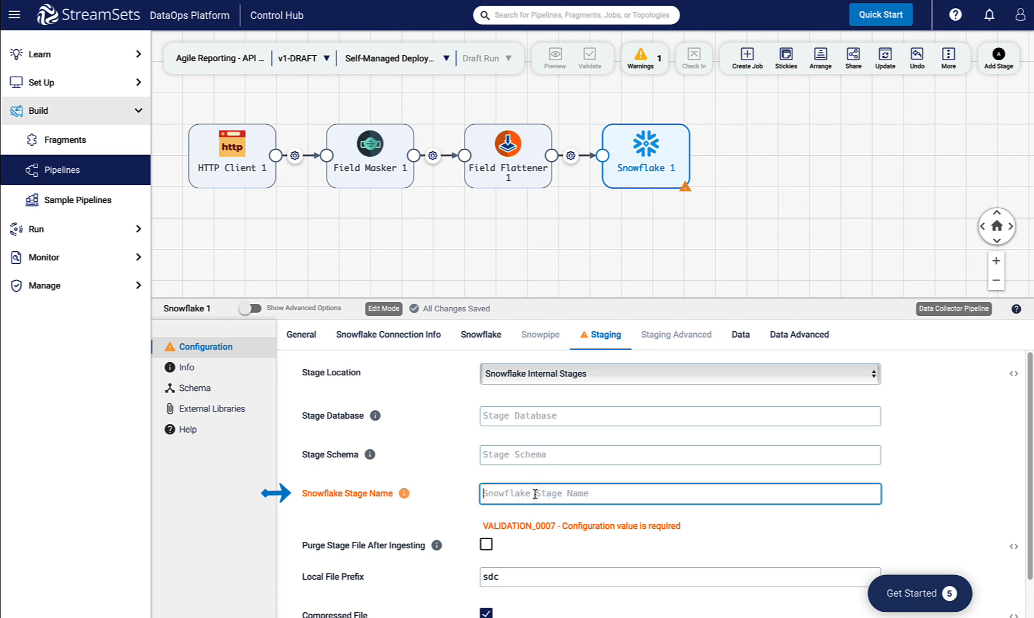
Enter MY_INT_STAGE as the Snowflake stage name.
text(MY_INT_STAGE)
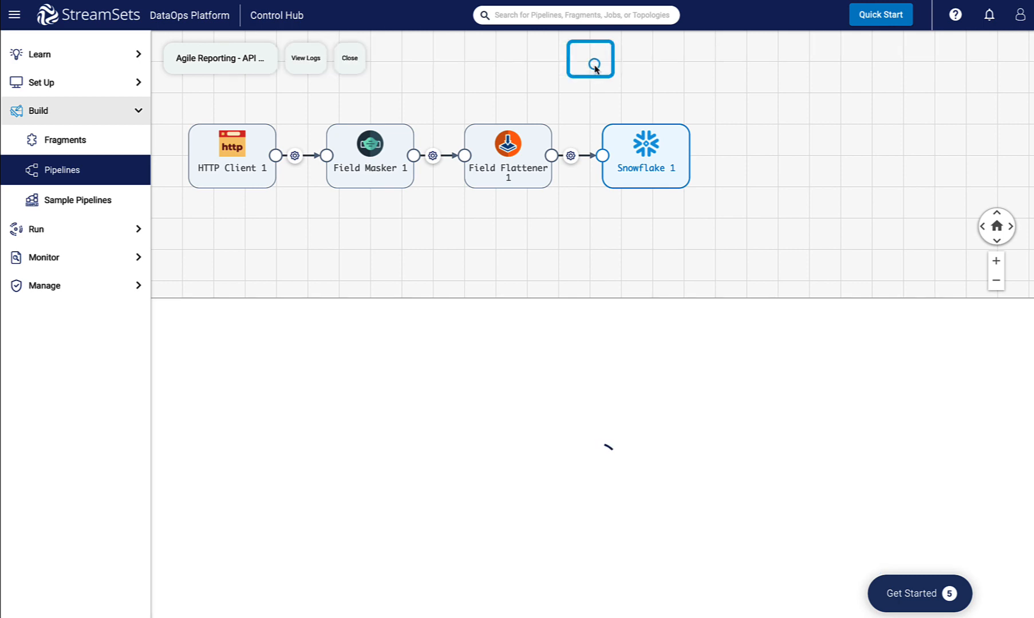
Validate, preview Field Masker 1 and Field Flattener 1 output, then close the preview.
click(580, 58)
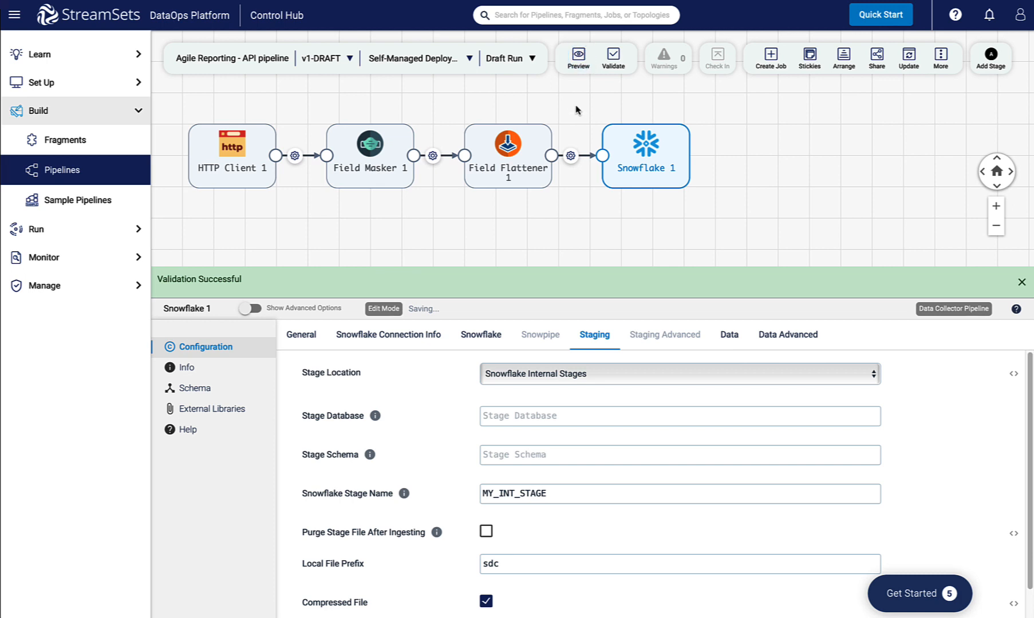
click(578, 54)
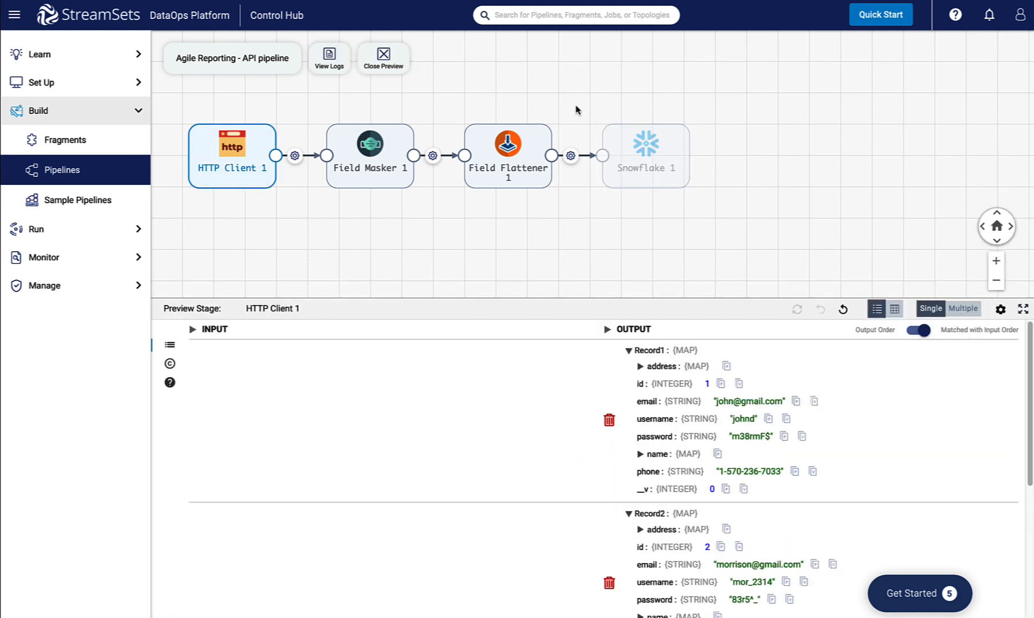
click(370, 149)
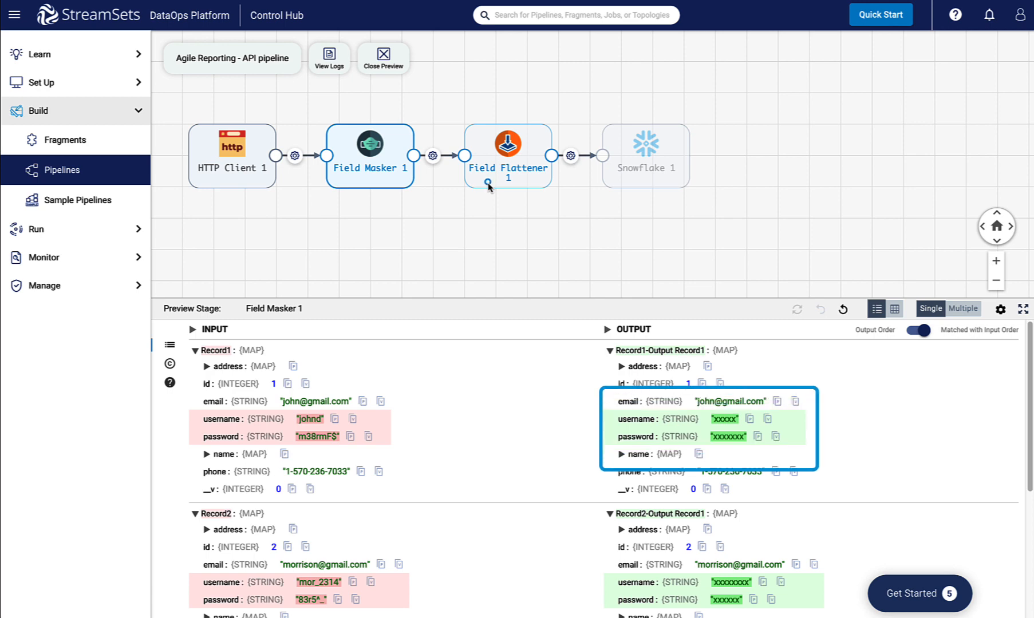
click(507, 155)
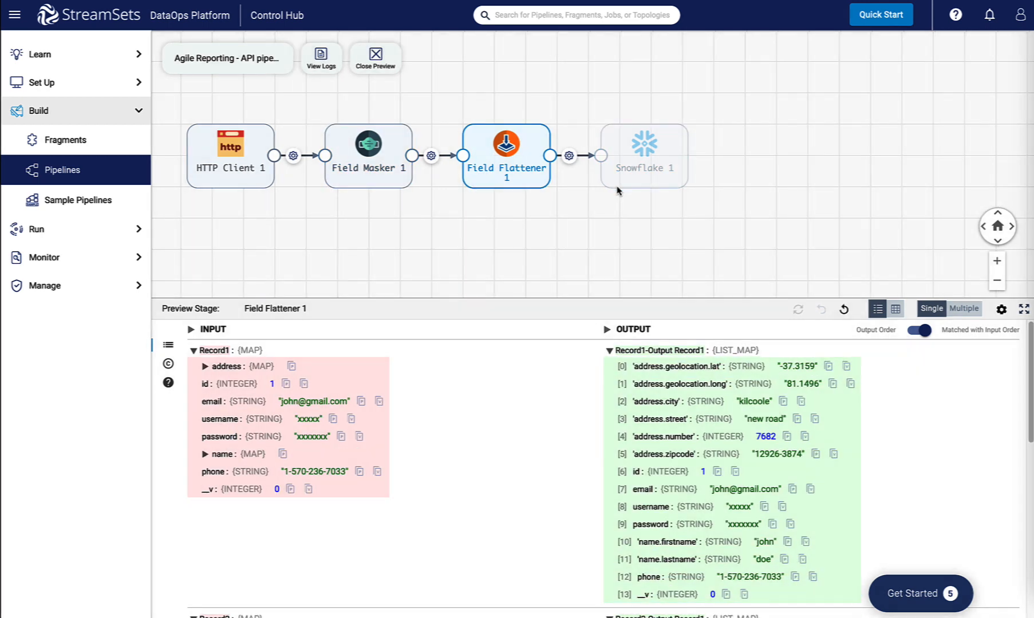
mouse_move(588, 153)
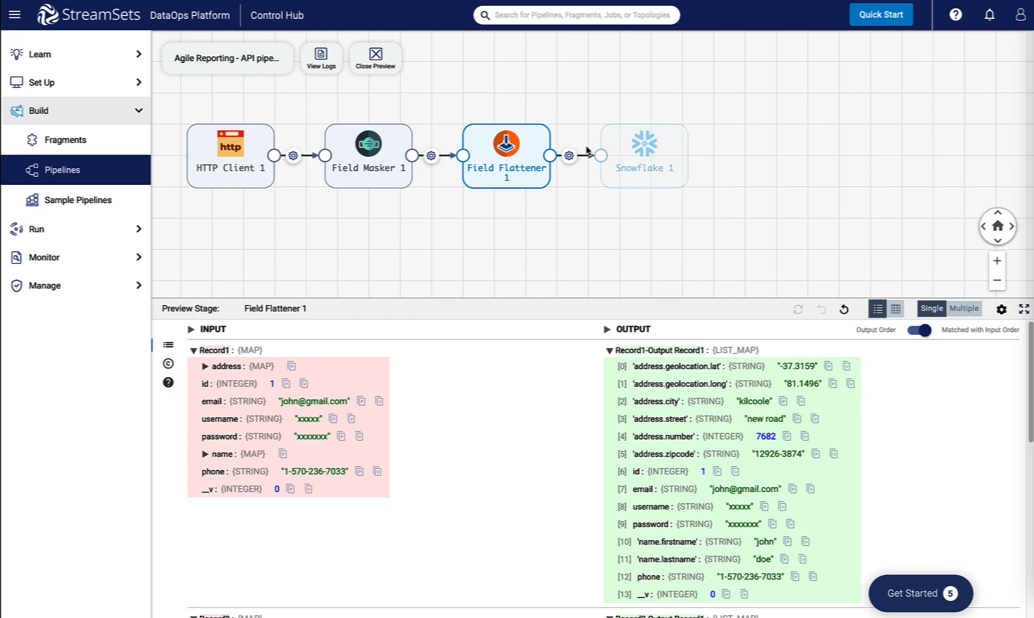
click(374, 57)
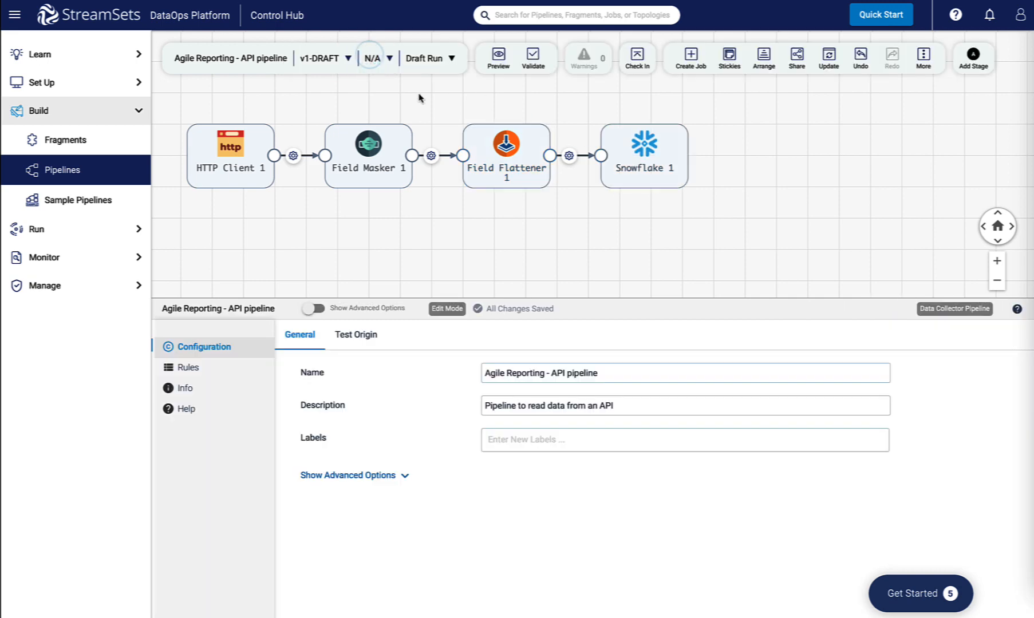
Start a draft run of the pipeline and stop it once it finishes with 10 records.
click(452, 58)
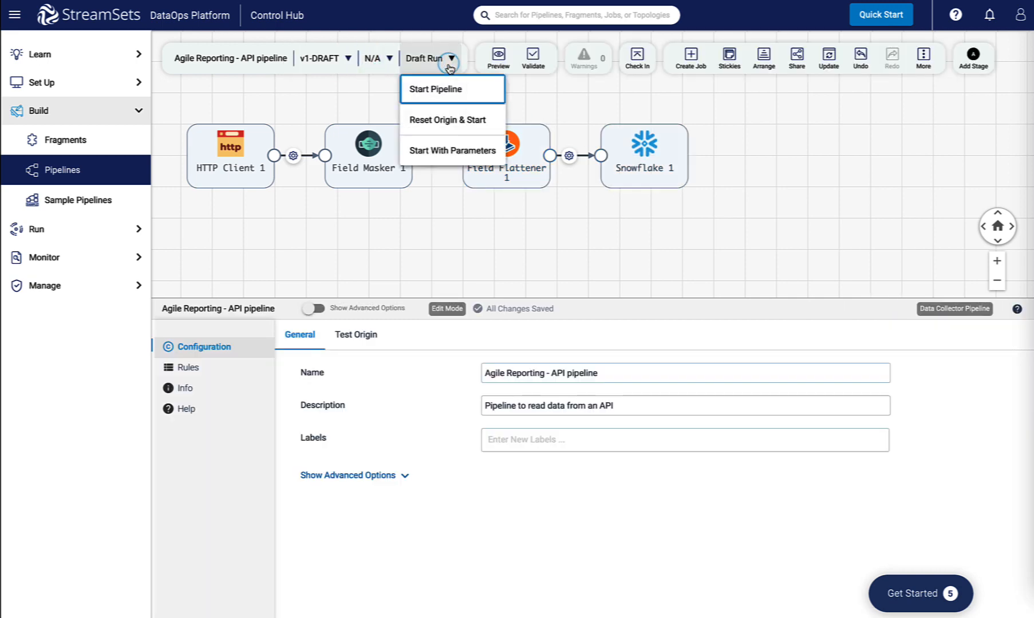
click(435, 89)
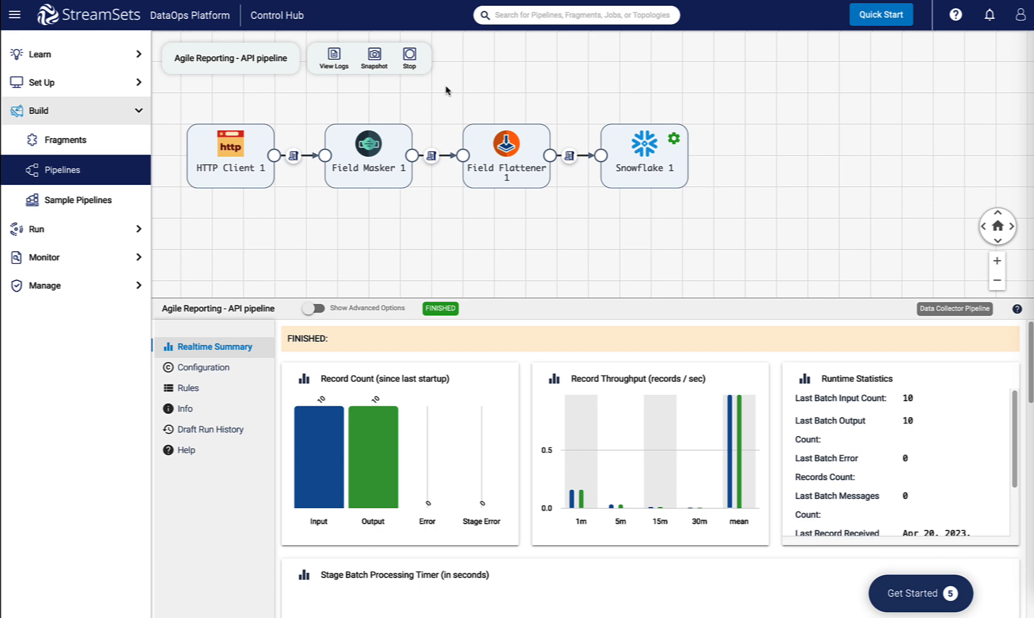
click(409, 55)
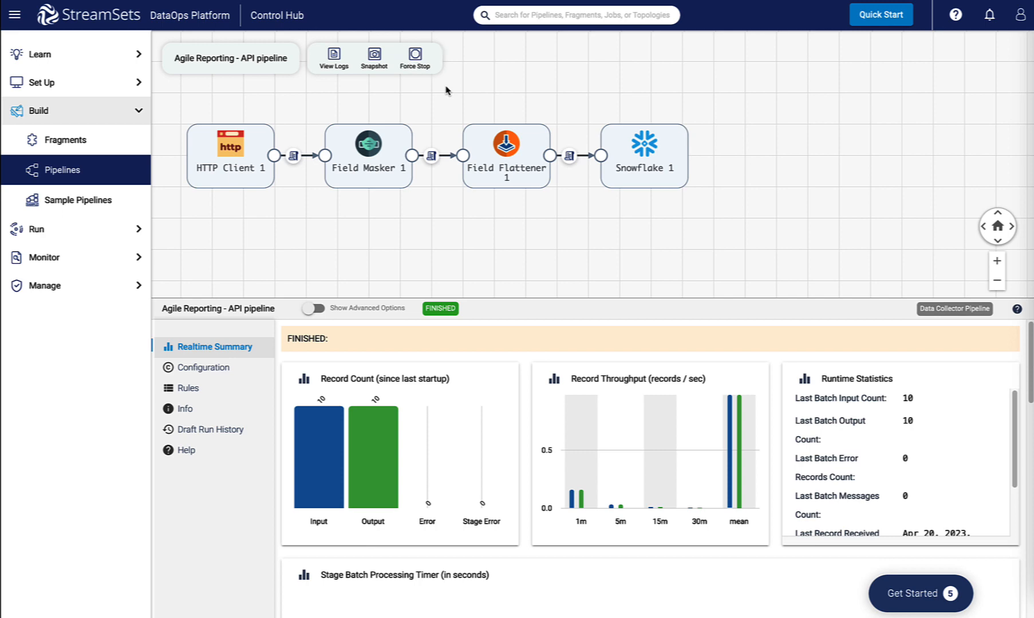